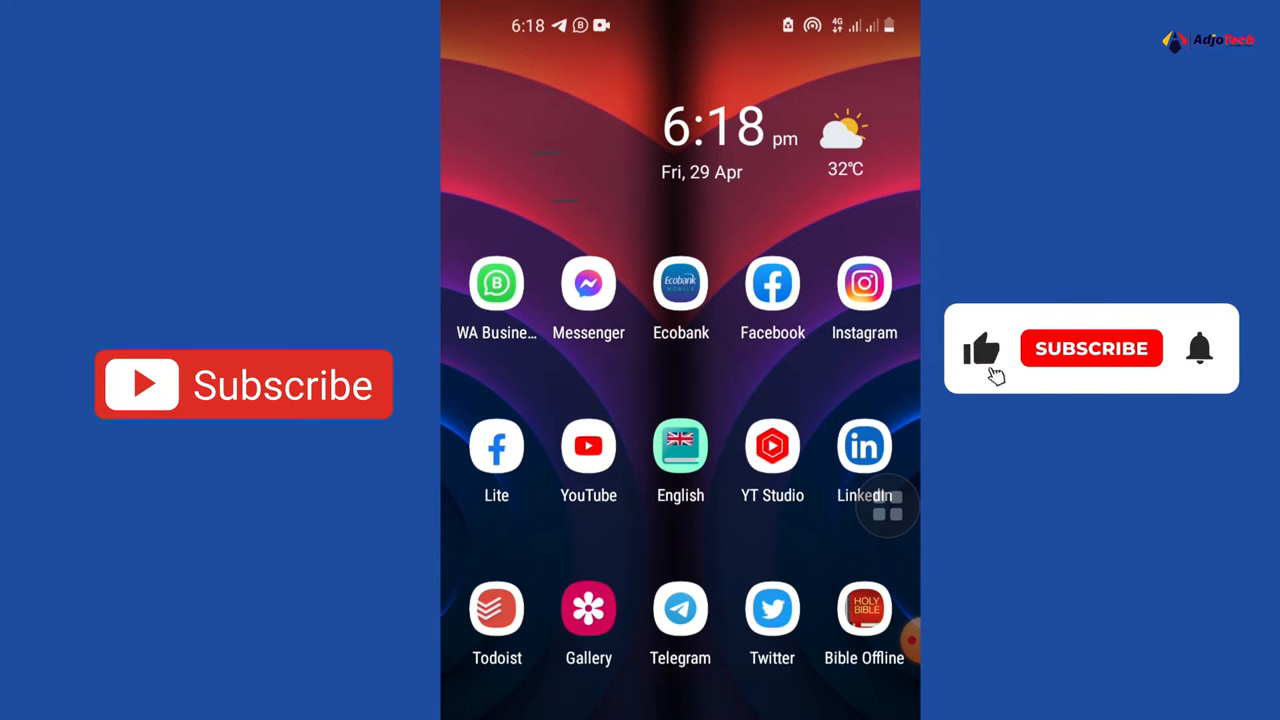
- Open Settings to reach the About phone page with the Galaxy A21s device details
click(1091, 348)
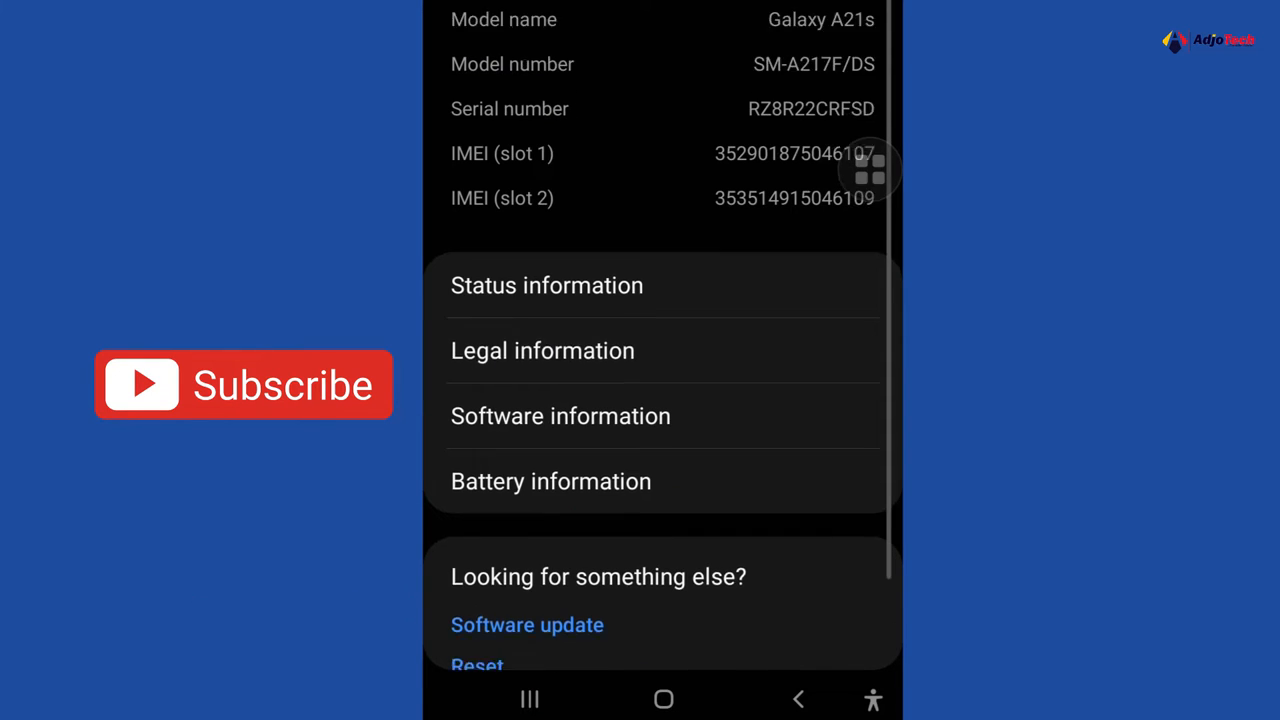
- Open the IMEI information page and copy the slot 1 IMEI number
scroll(down, 3)
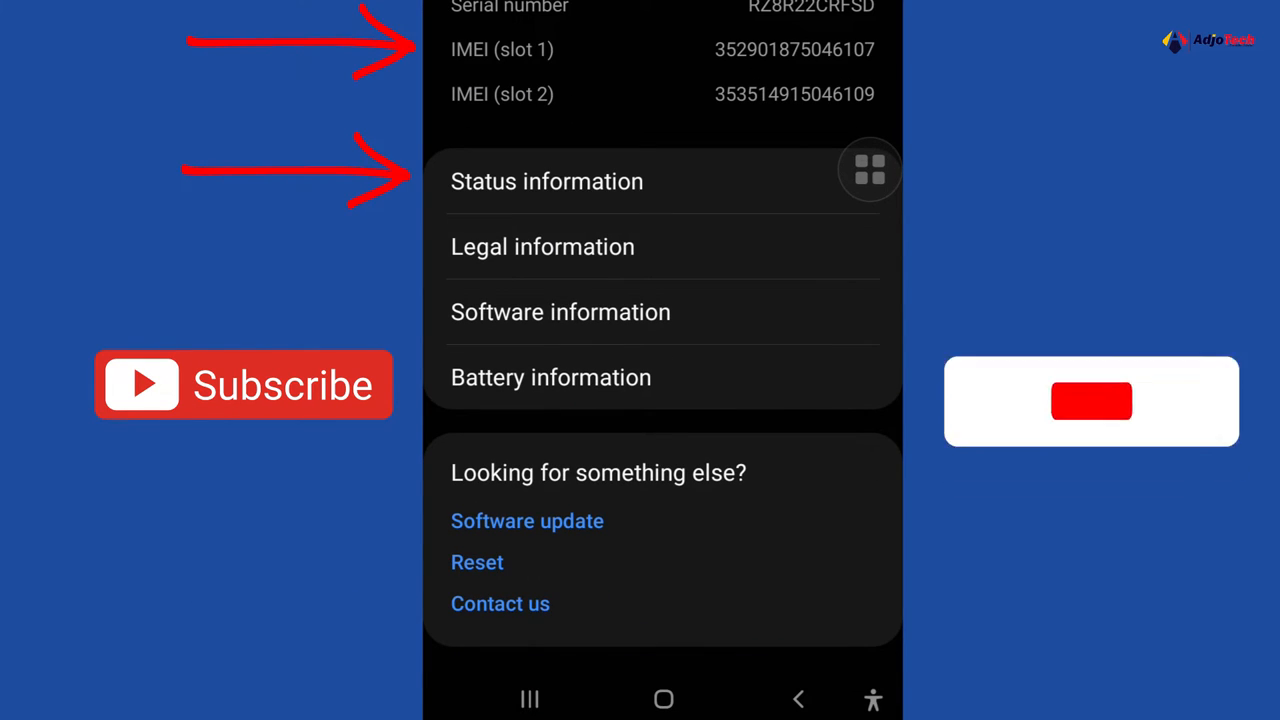
scroll(down, 3)
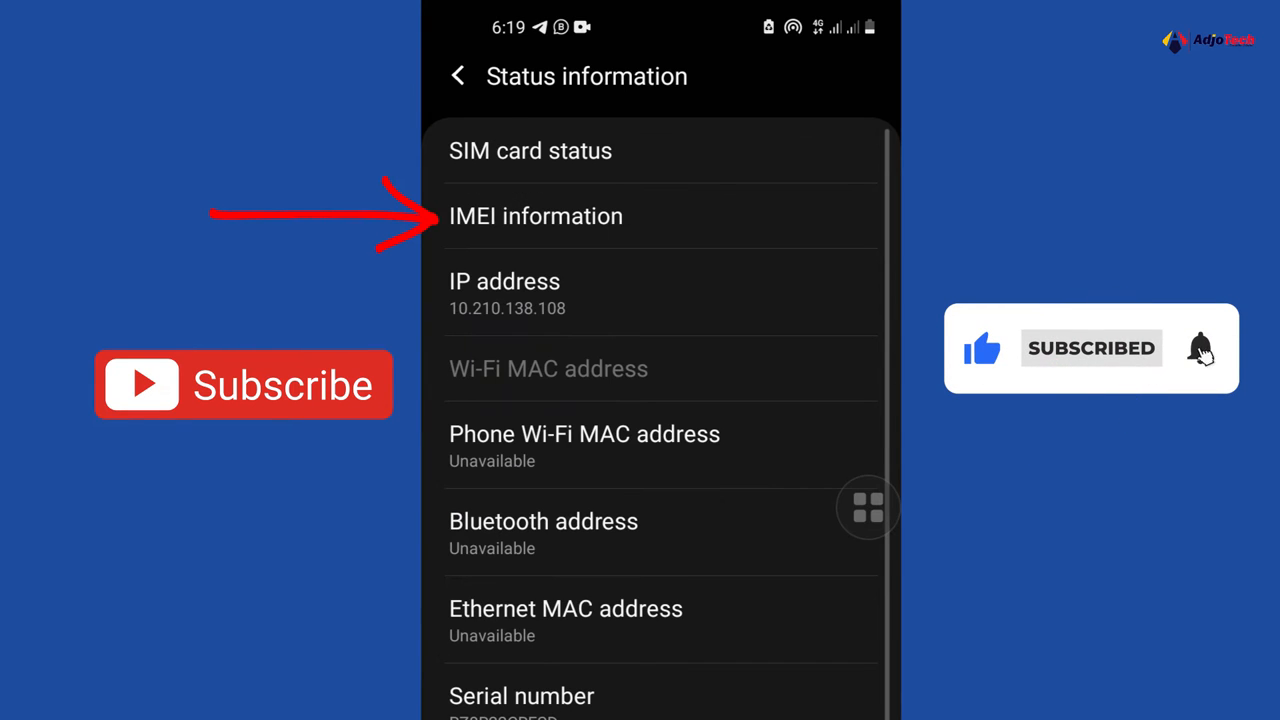
click(536, 216)
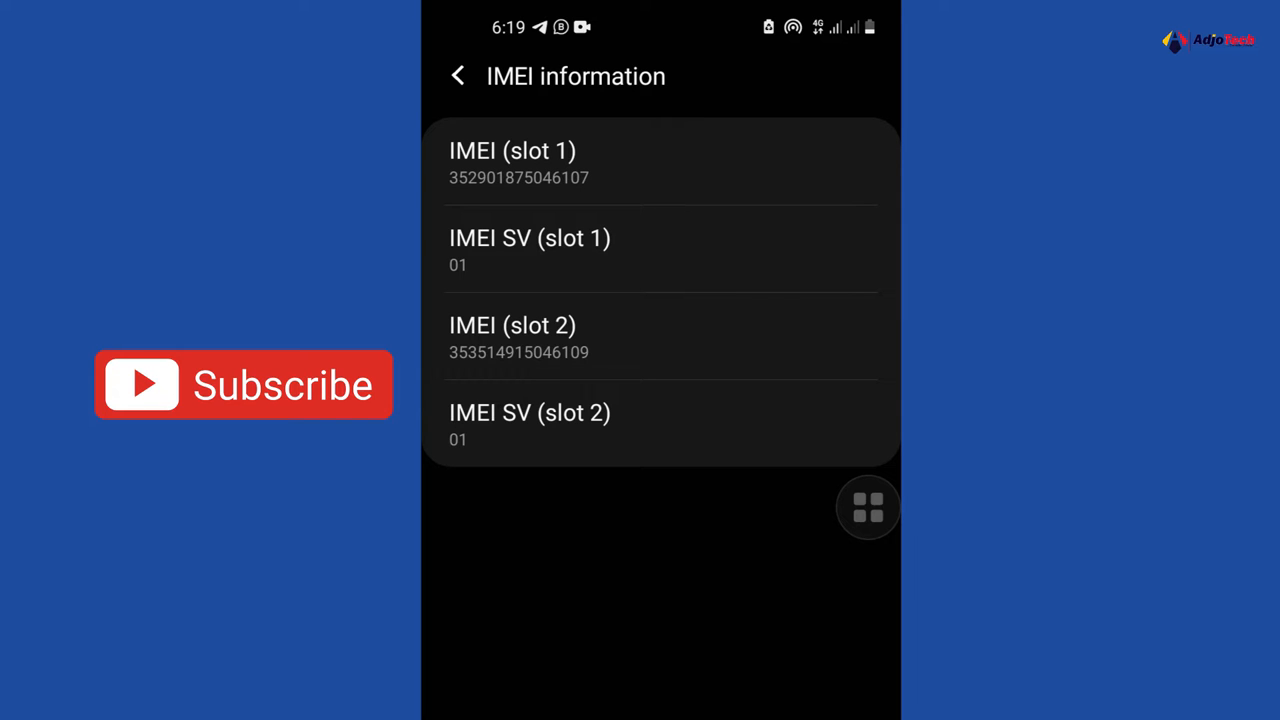
click(458, 76)
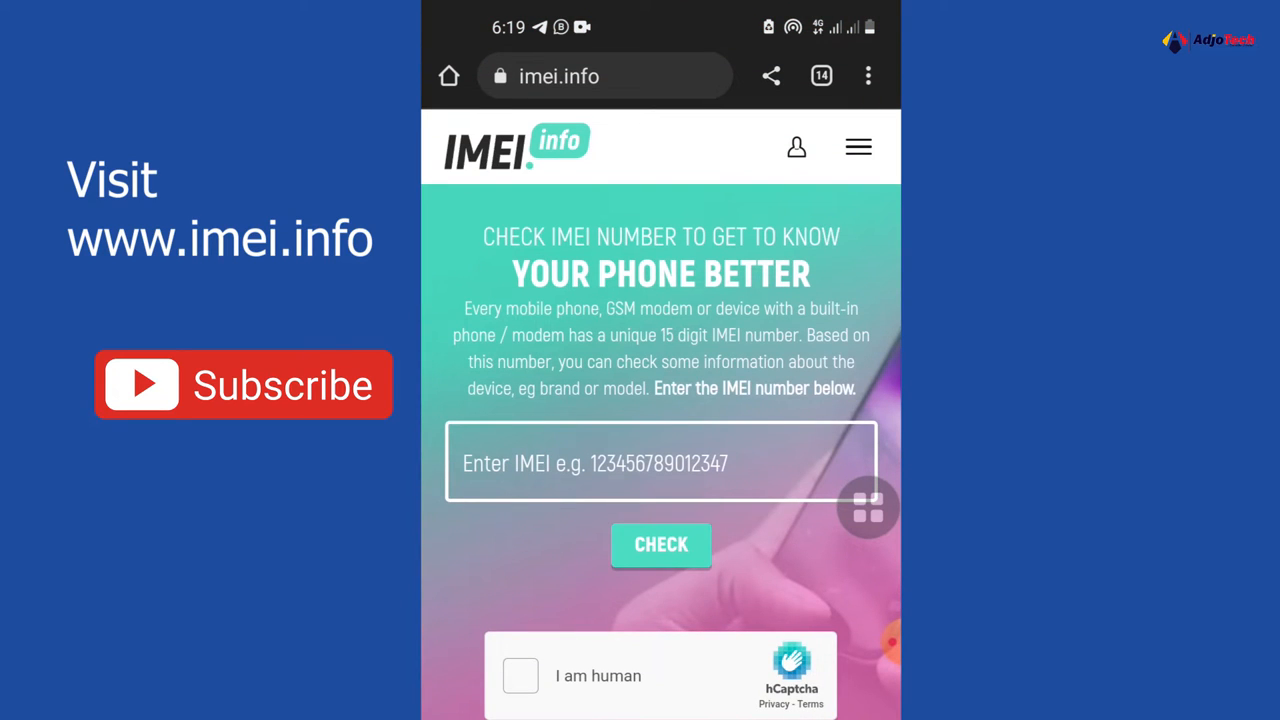
scroll(down, 3)
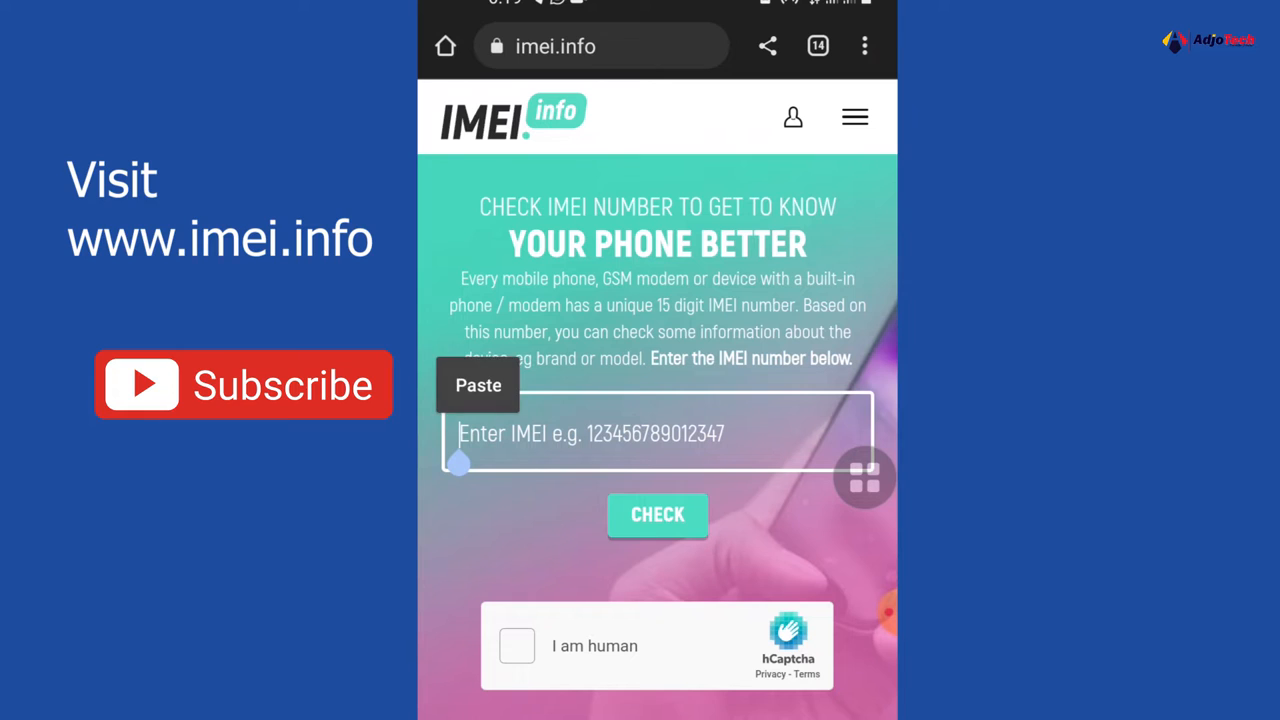
click(478, 385)
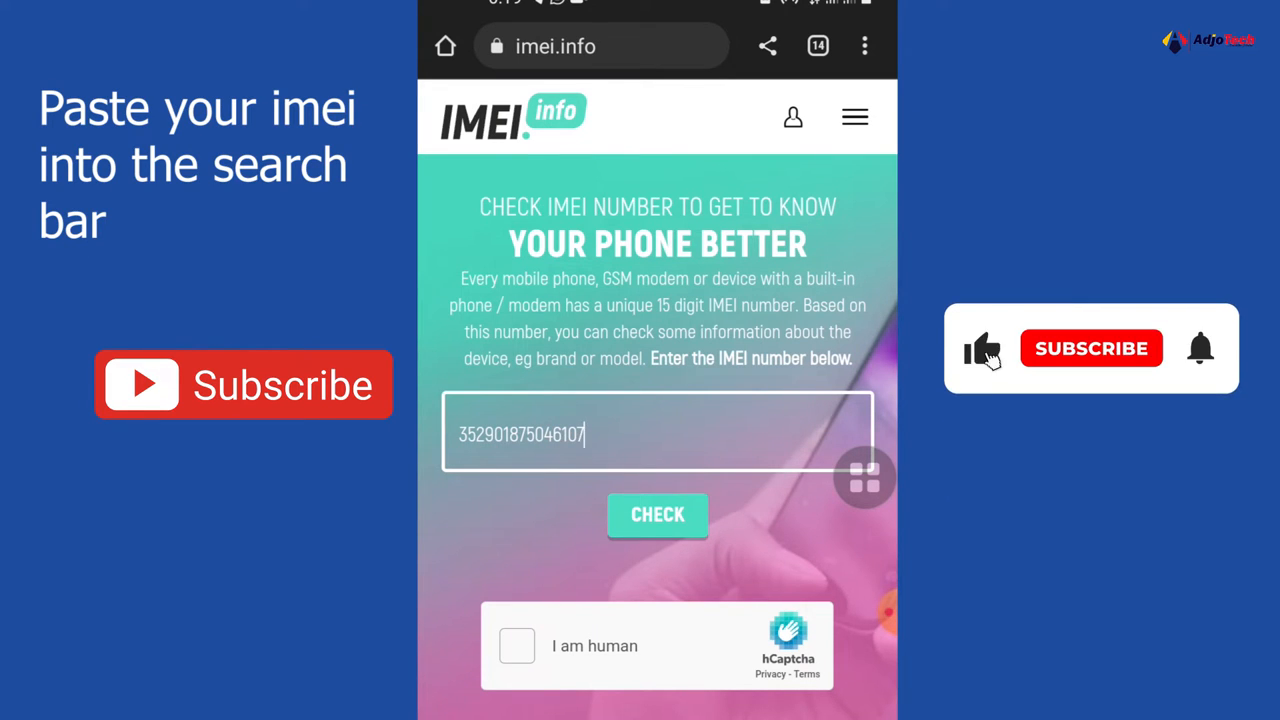
click(1091, 348)
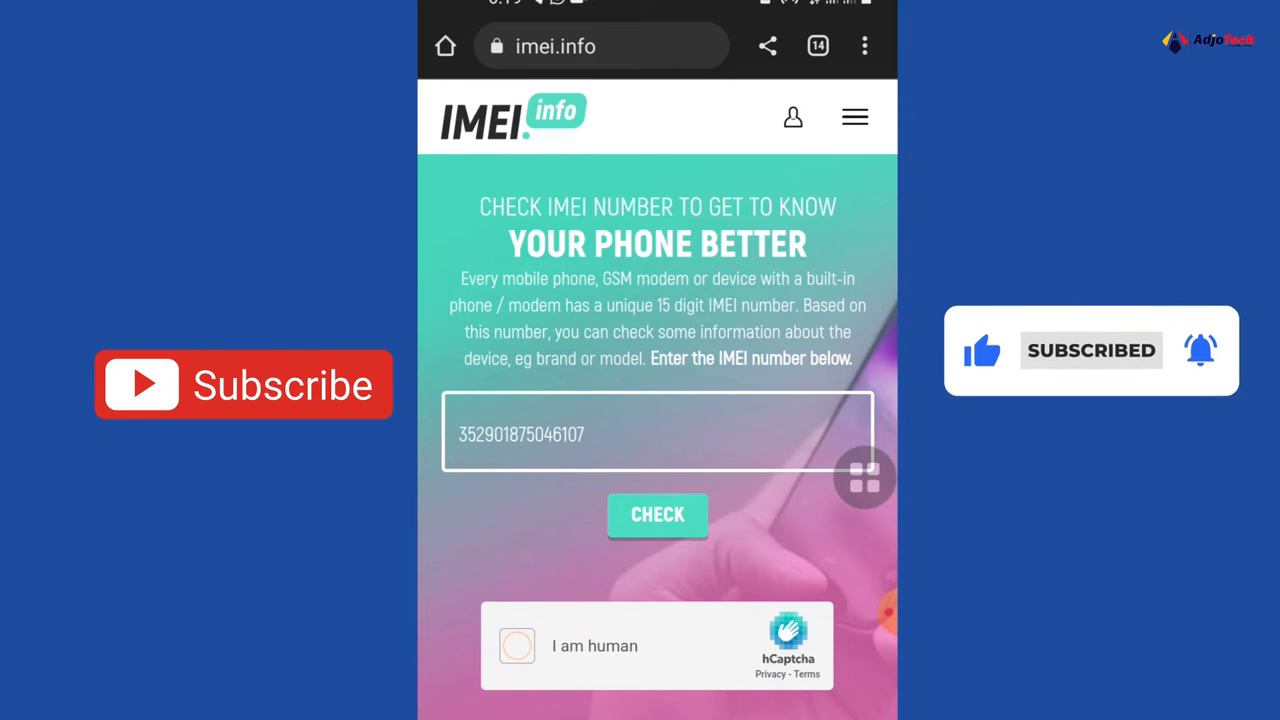
- Solve the 'I am human' challenge by selecting both bicycle images and verifying
click(517, 645)
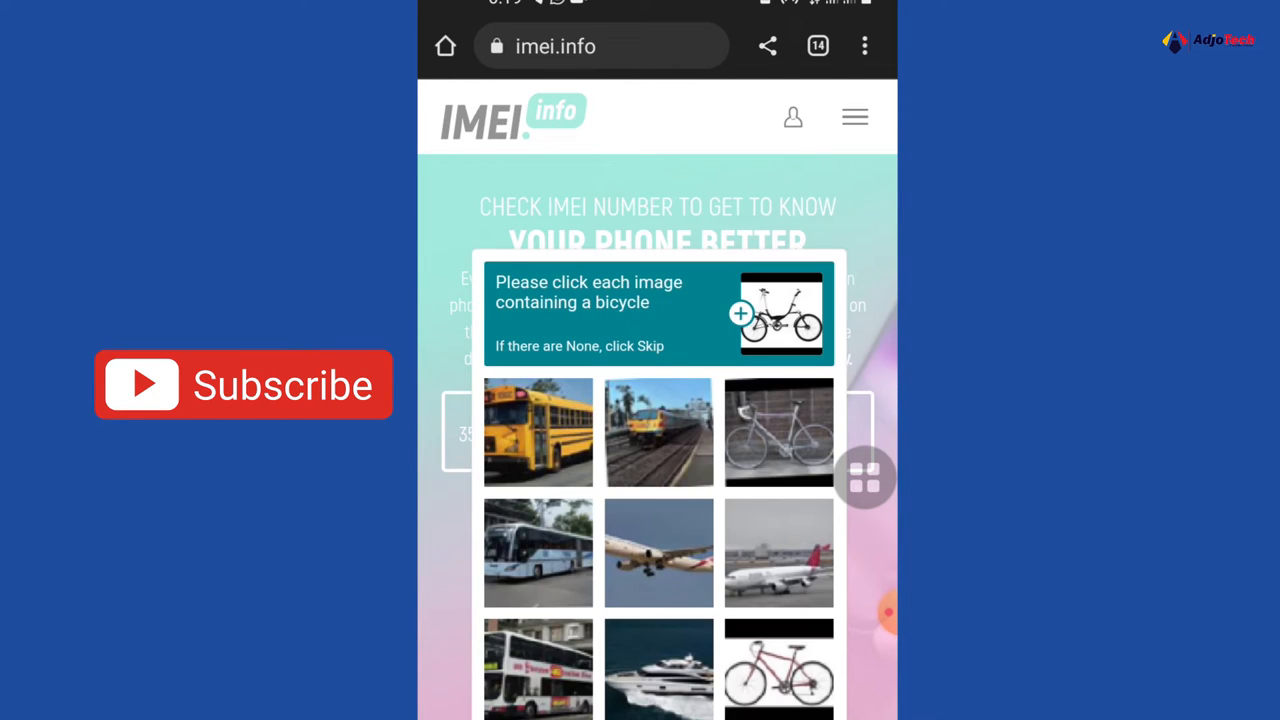
click(778, 432)
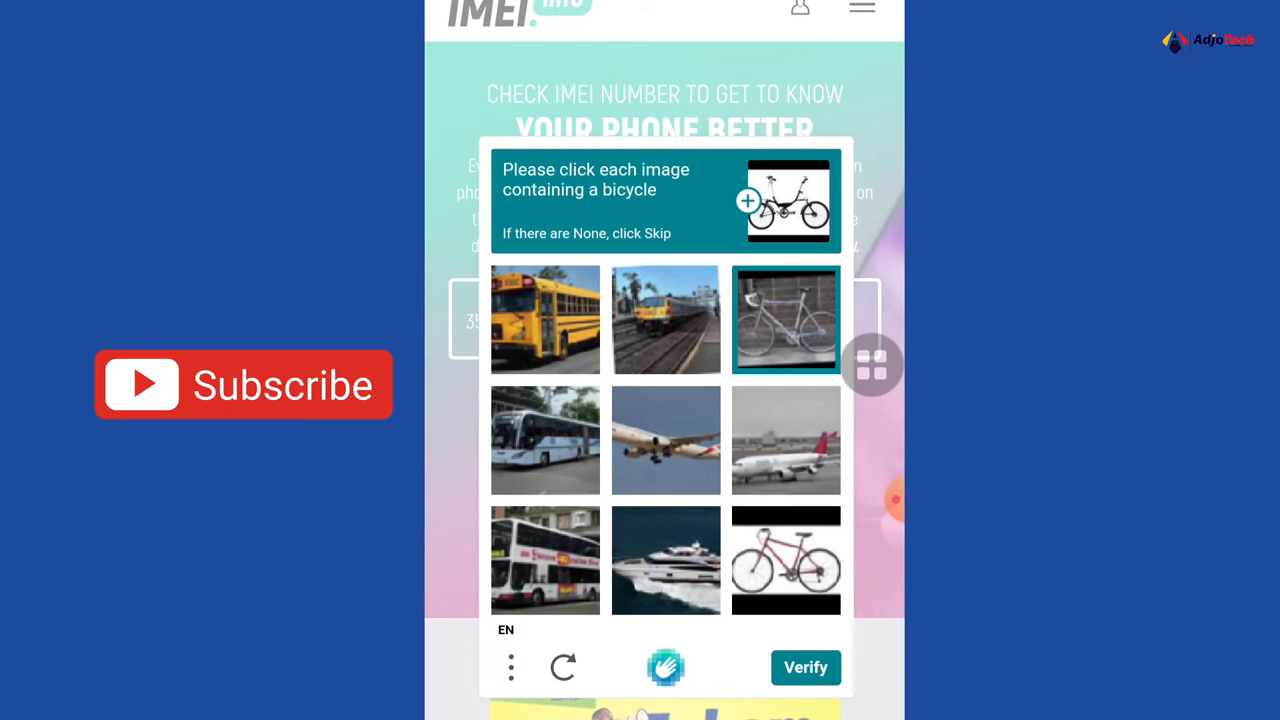
click(785, 560)
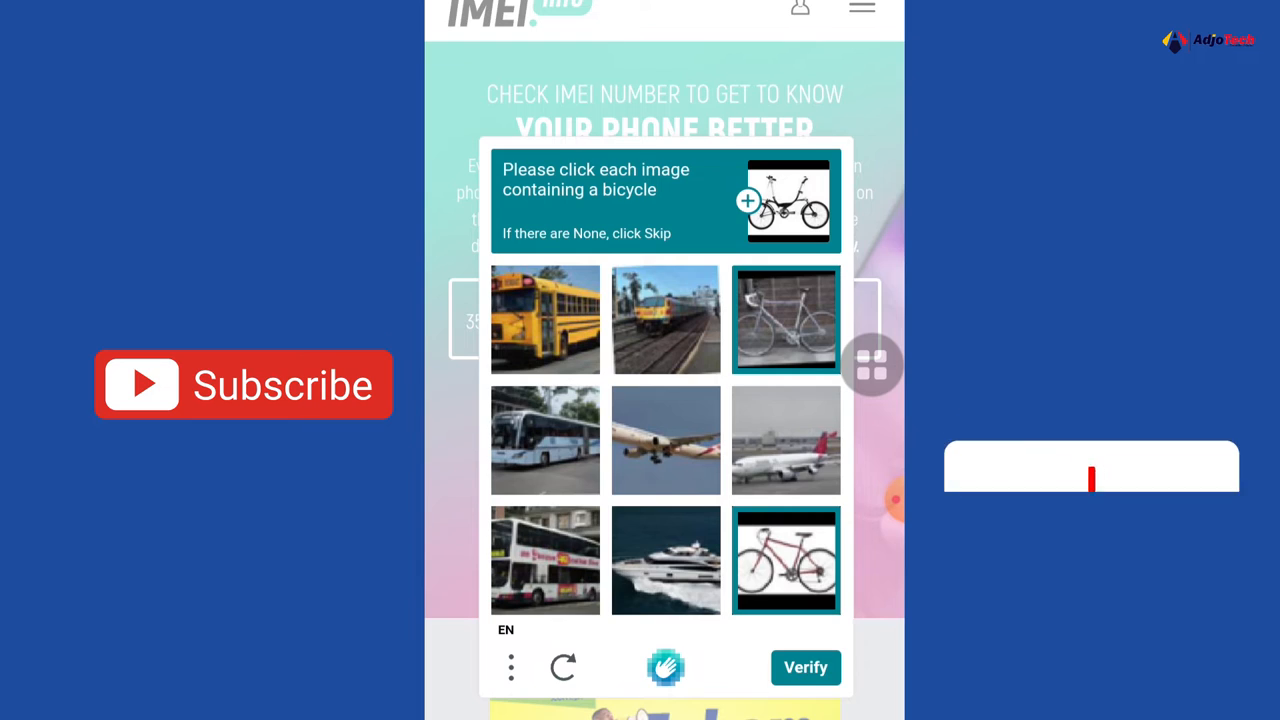
click(805, 667)
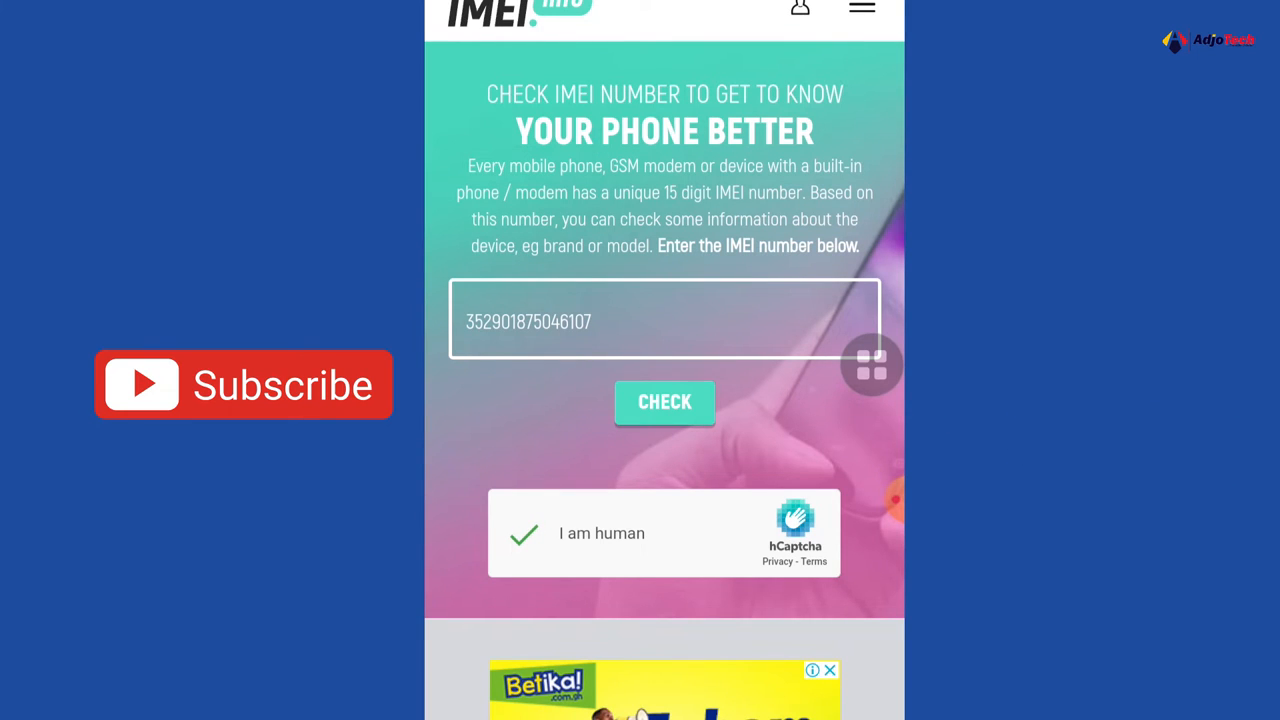
- Run the IMEI check and scroll to the Samsung Galaxy A21s (SM-A217F) results table
click(664, 401)
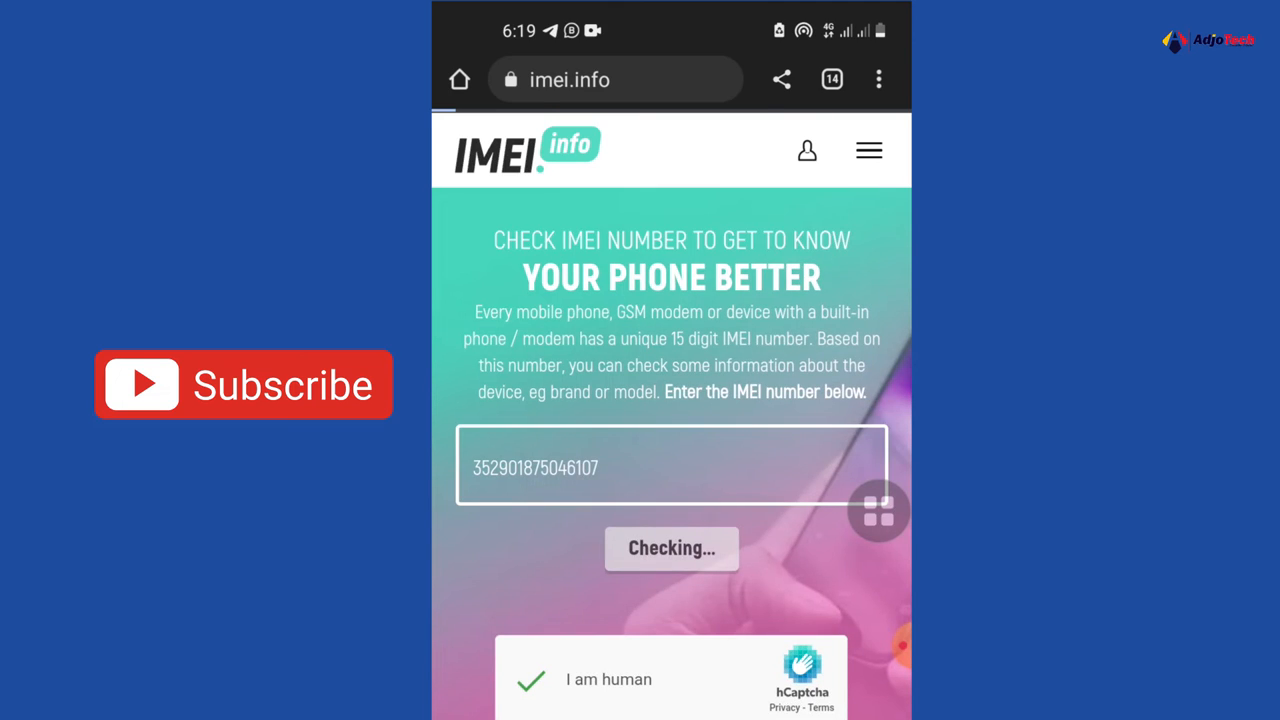
click(671, 548)
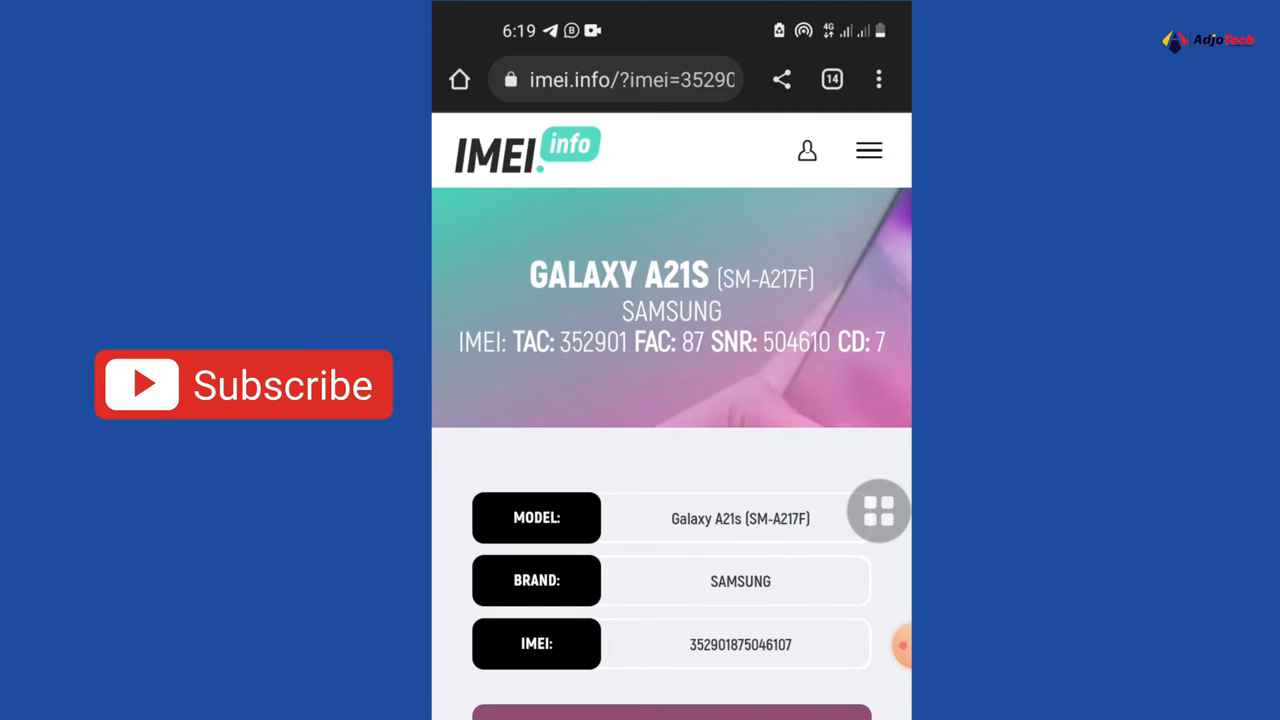
scroll(down, 3)
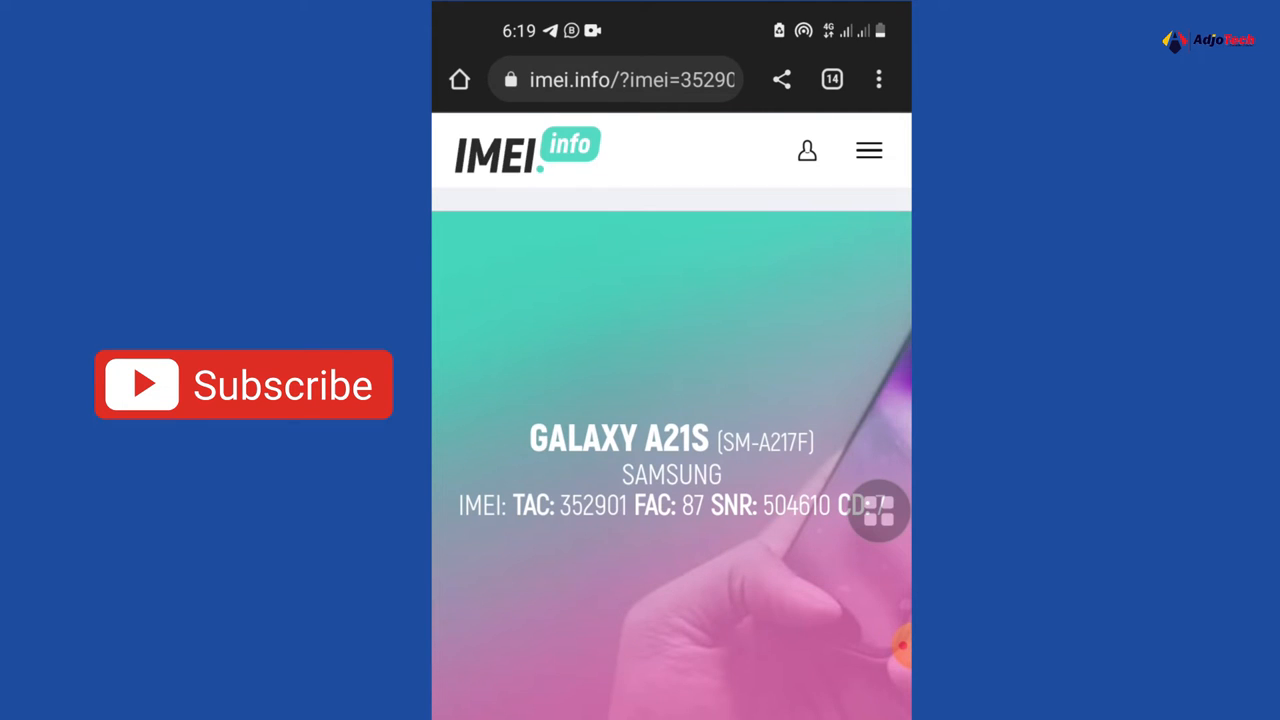
scroll(down, 3)
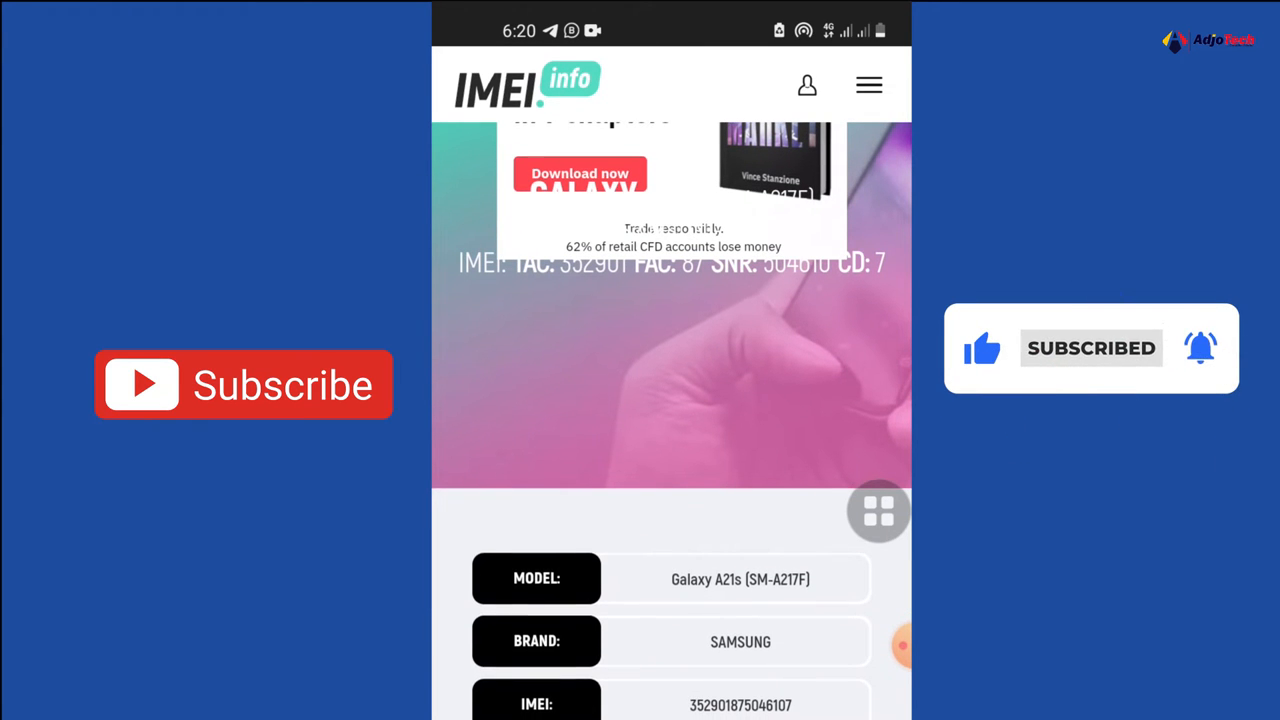
scroll(down, 3)
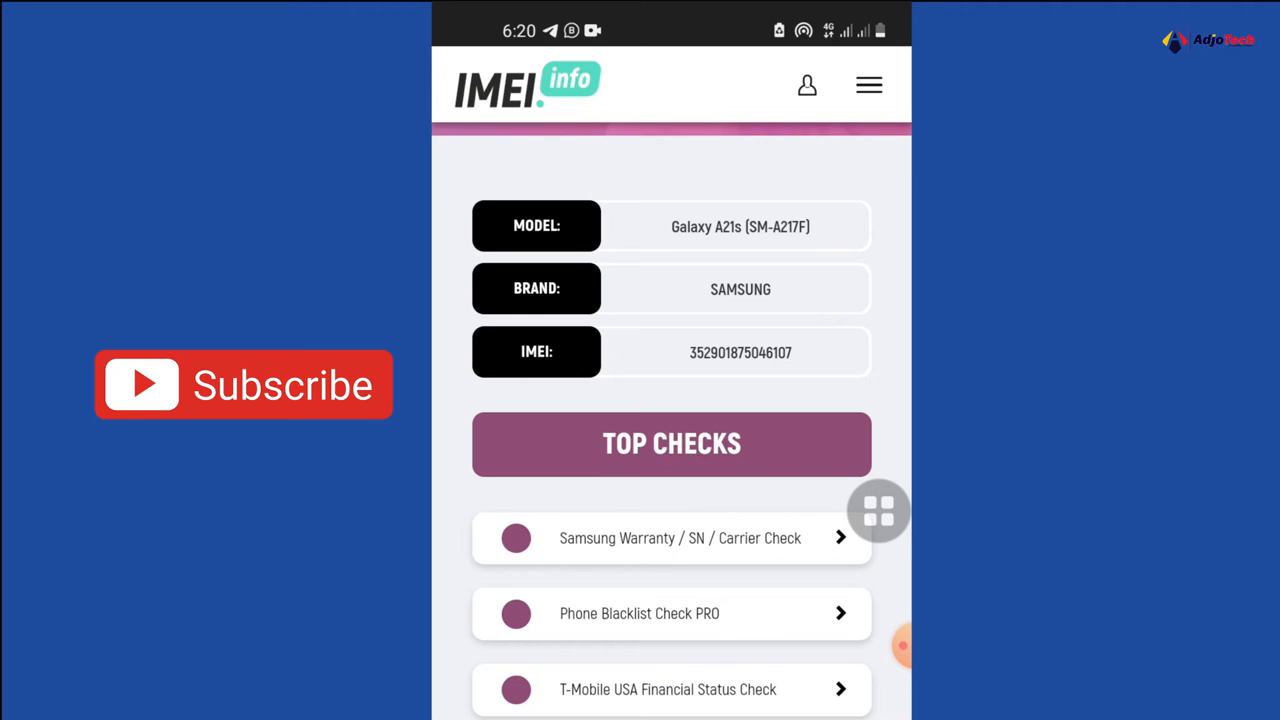
scroll(down, 3)
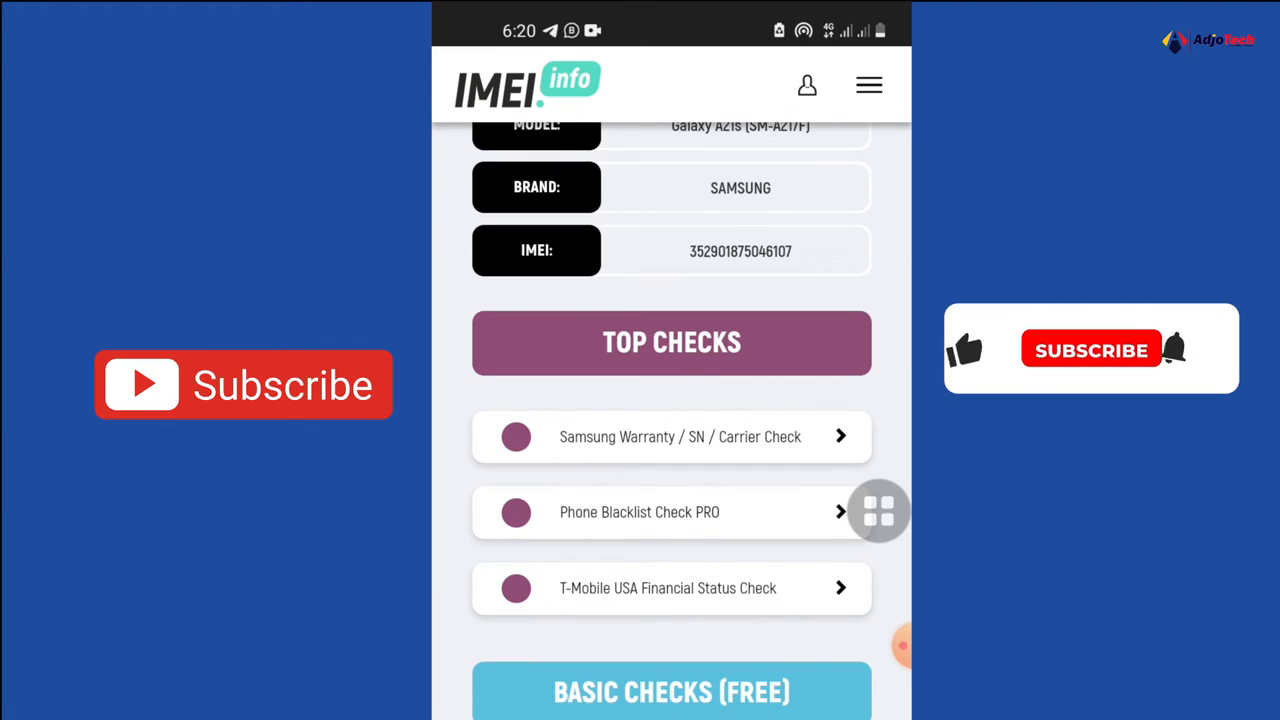
scroll(down, 3)
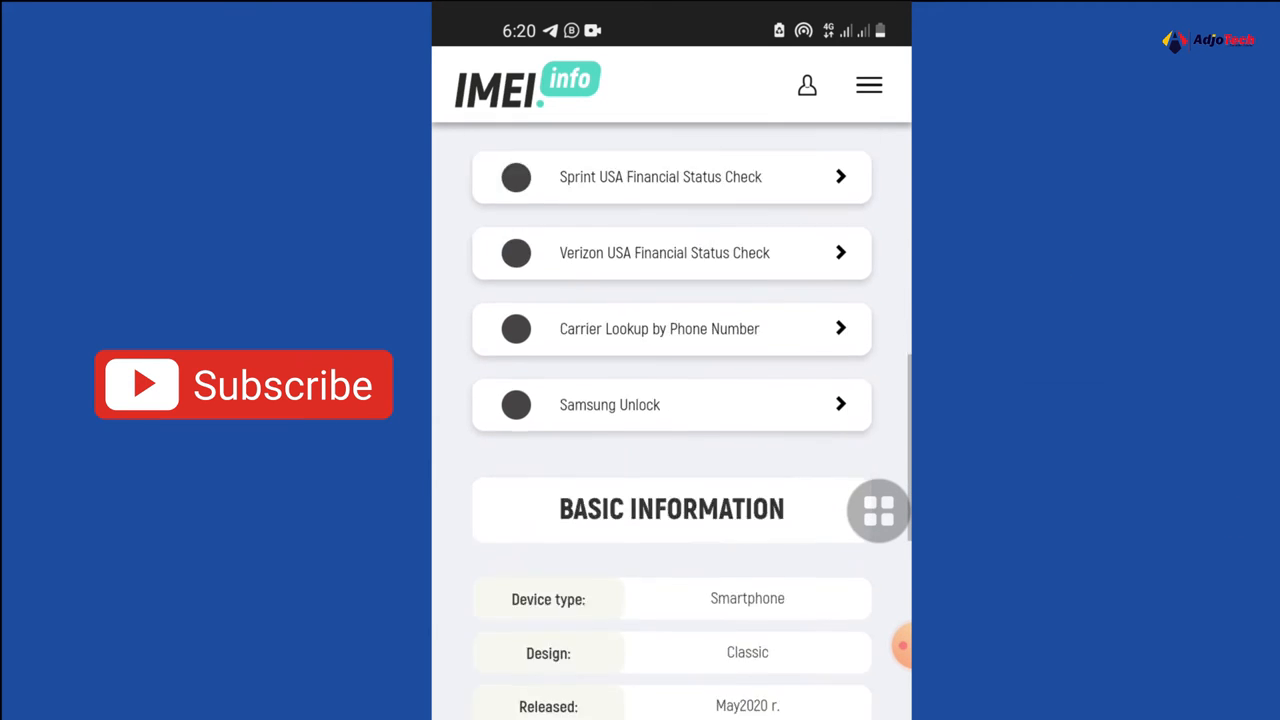
scroll(down, 3)
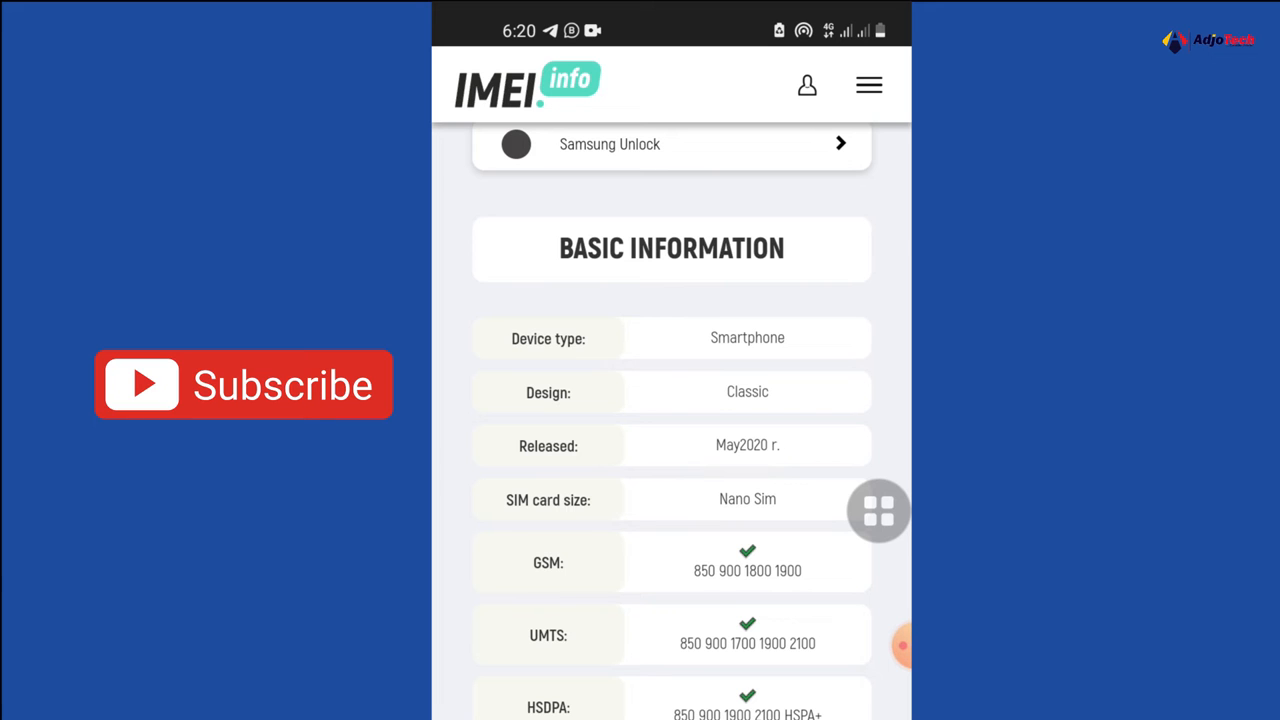
scroll(down, 3)
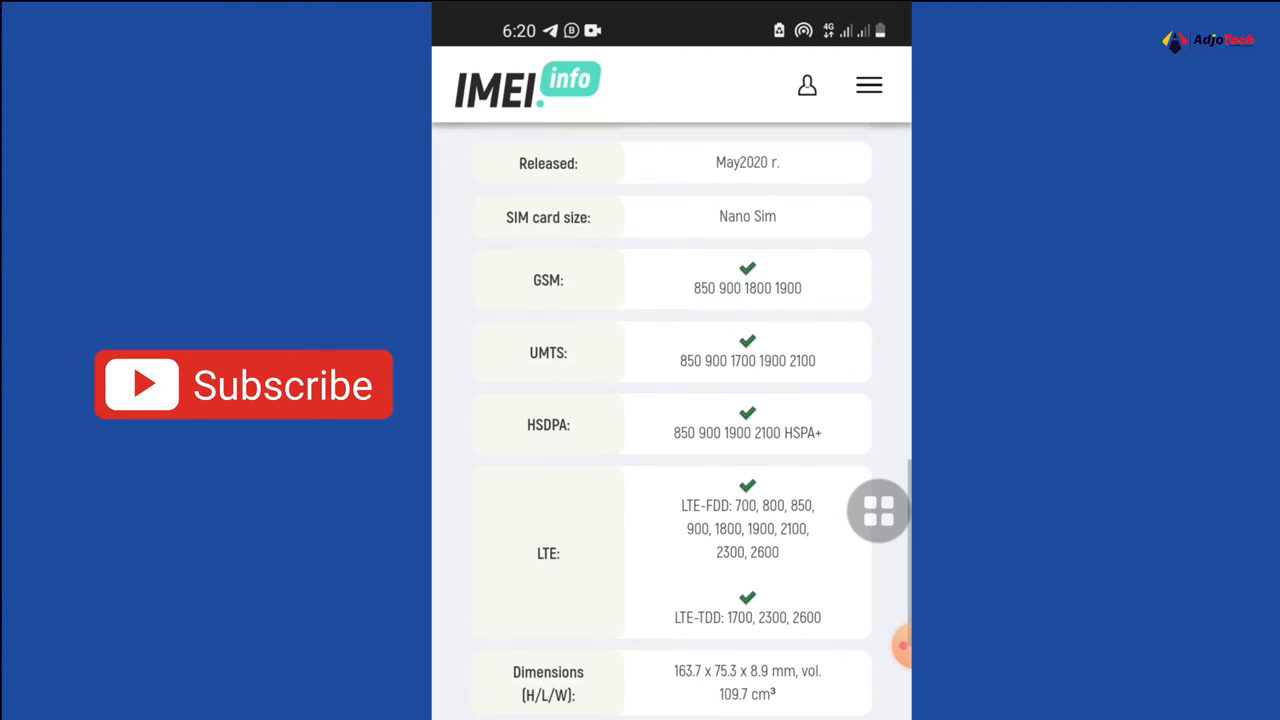
scroll(down, 3)
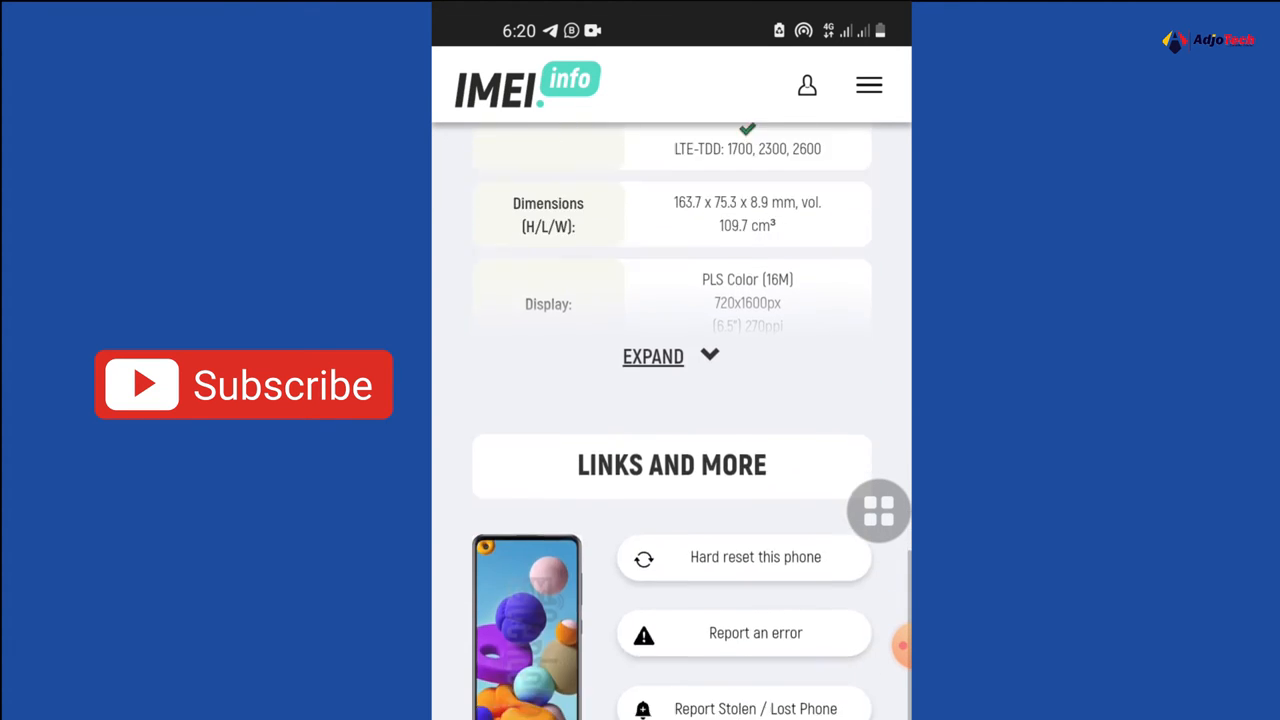
scroll(down, 3)
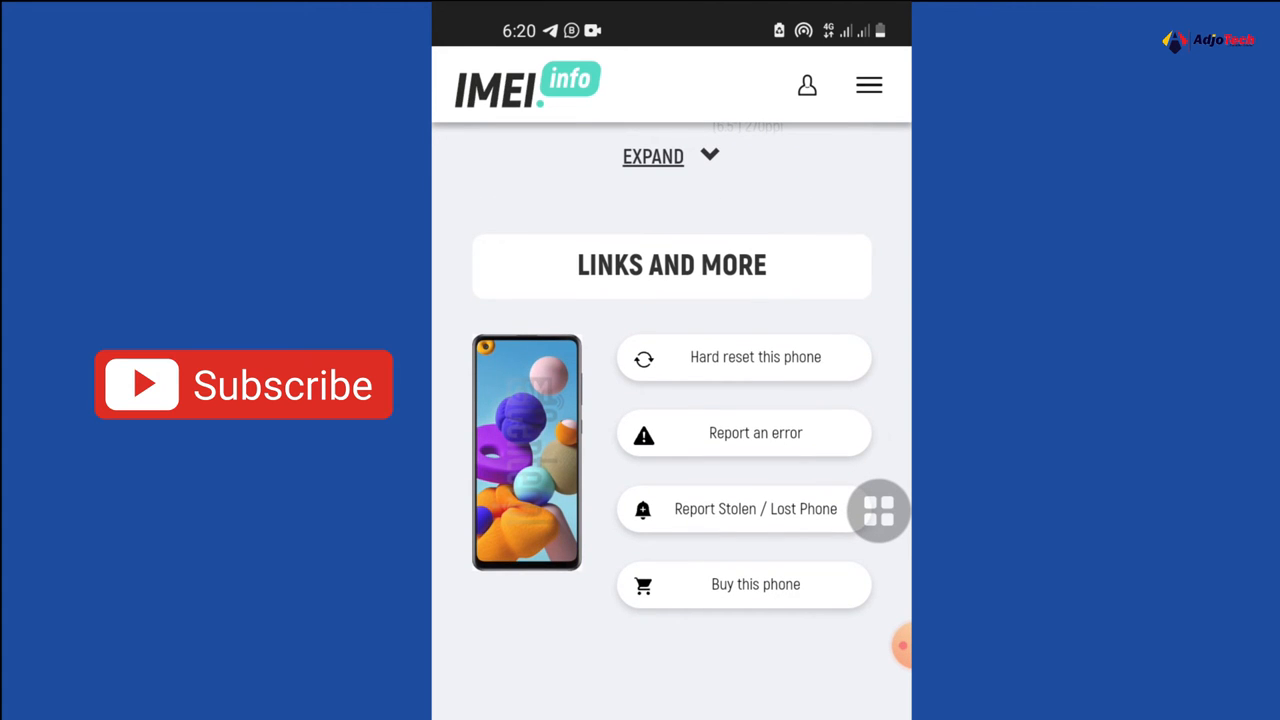
scroll(down, 3)
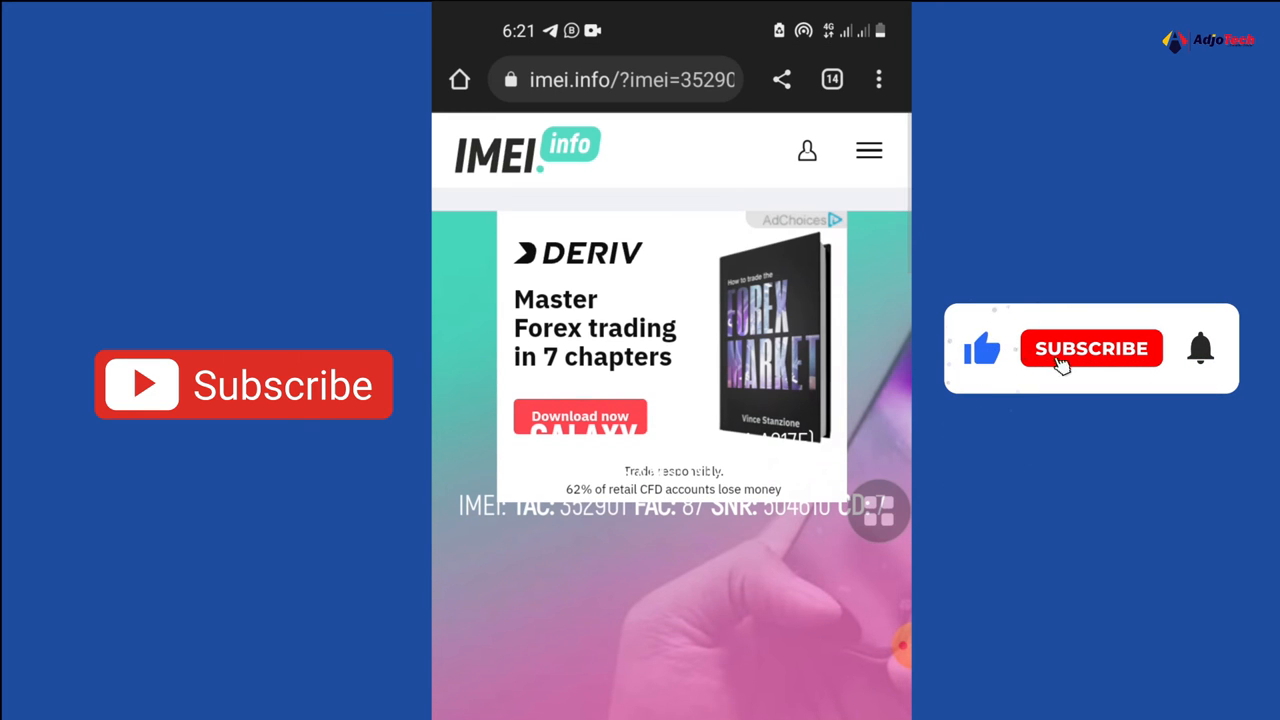
click(1091, 348)
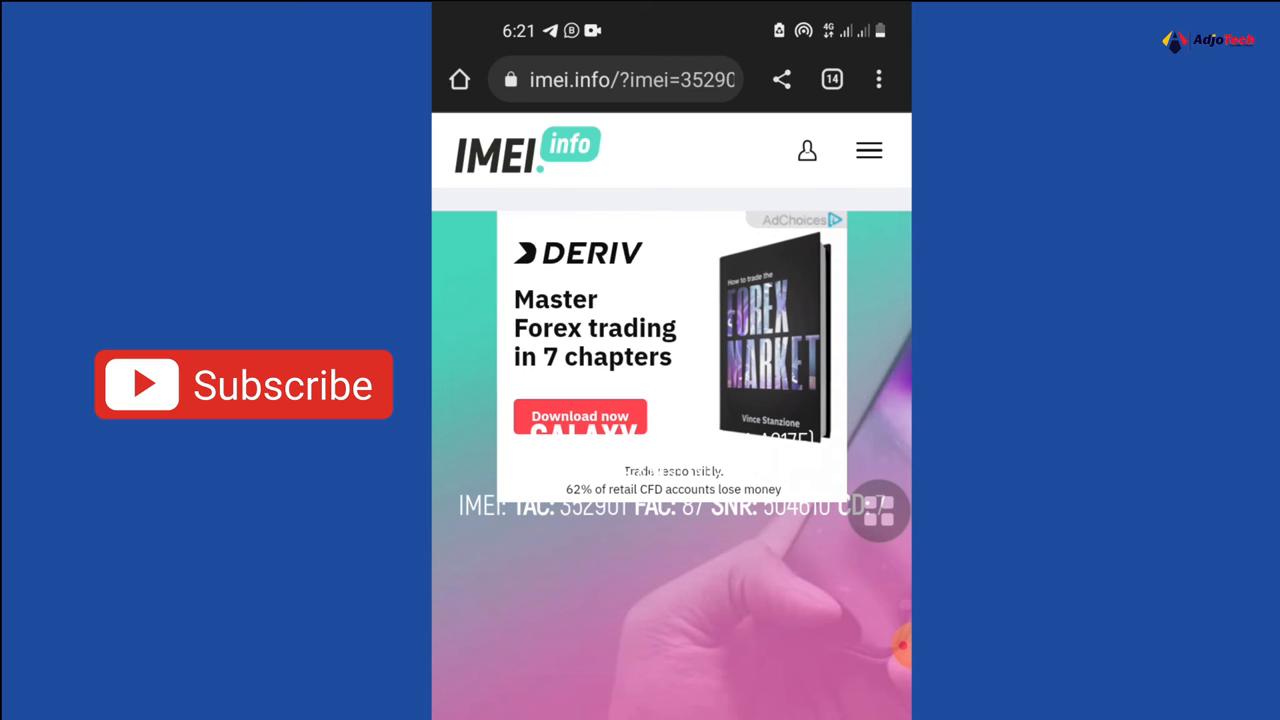
scroll(down, 3)
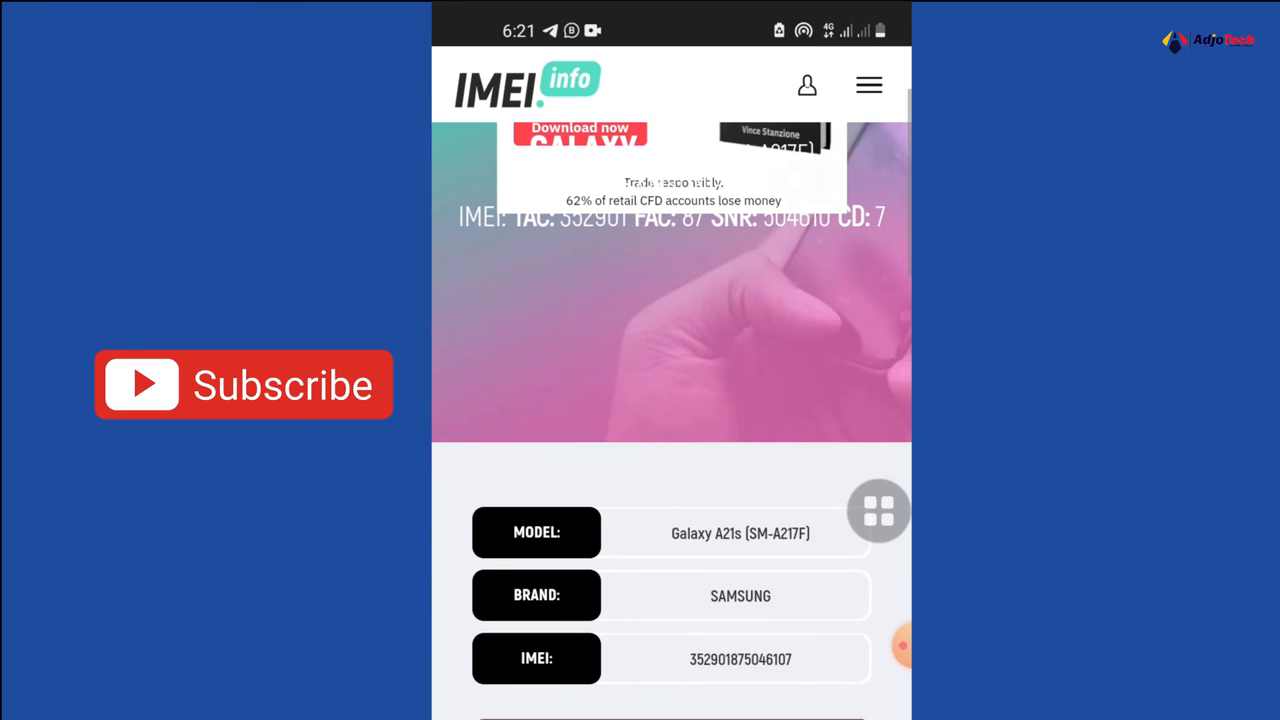
scroll(down, 3)
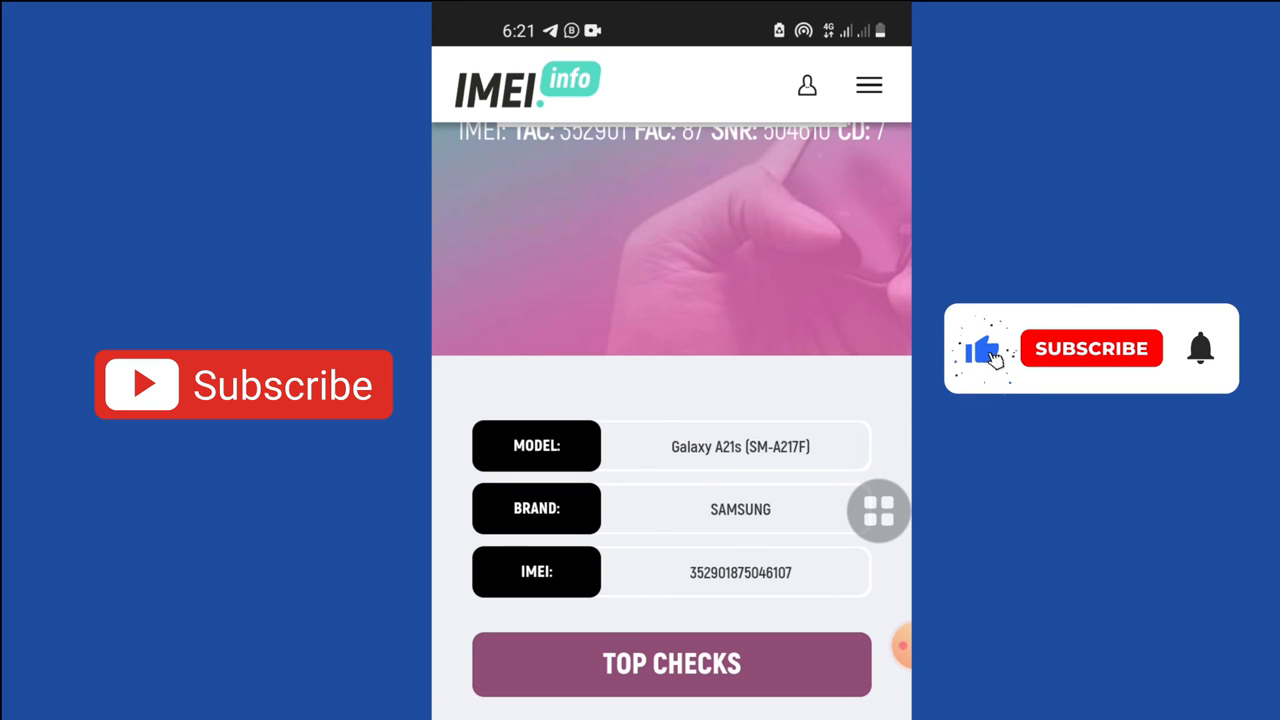
click(1091, 348)
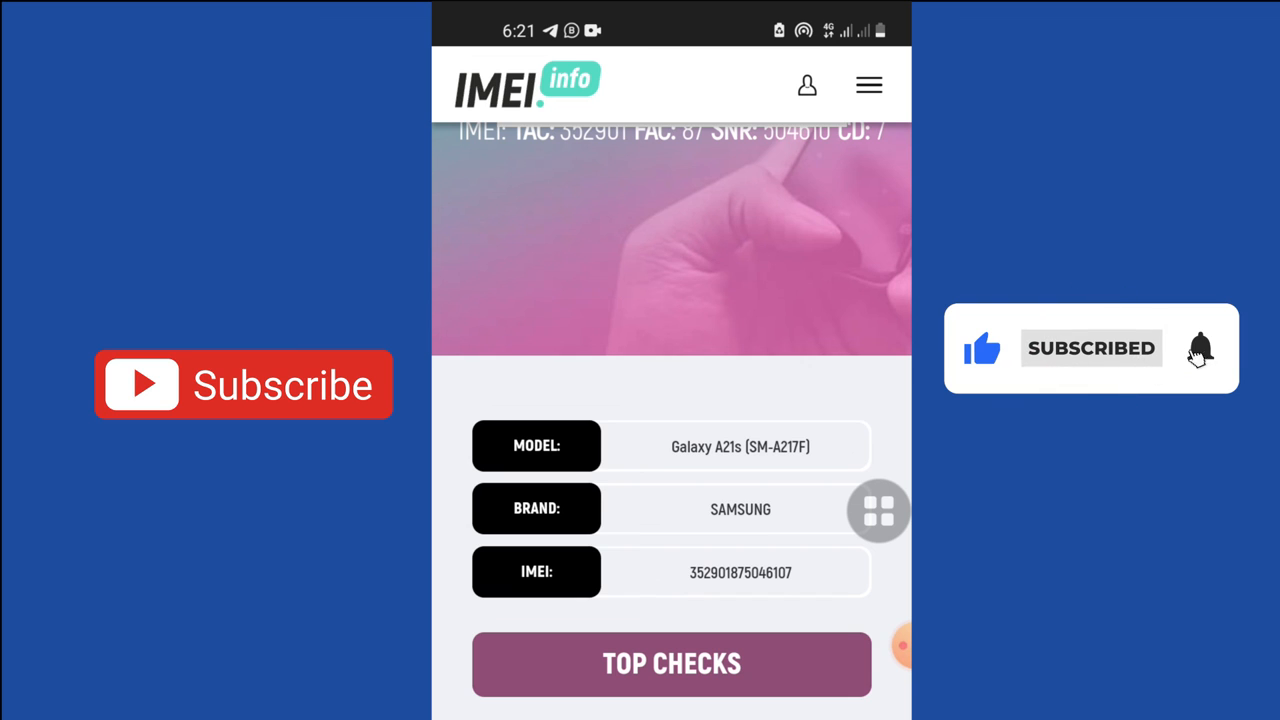